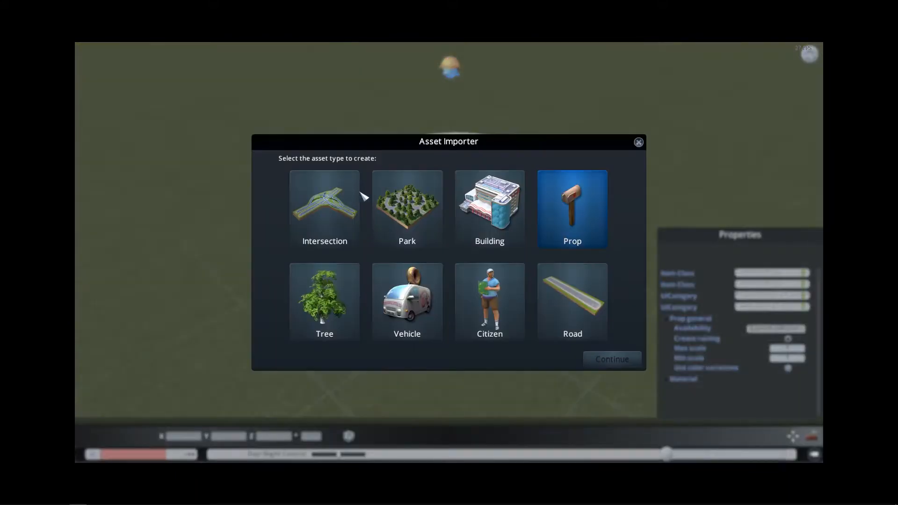
Step: Choose Prop in the Asset Importer and select the variations script in Sublime Text
left_click(611, 359)
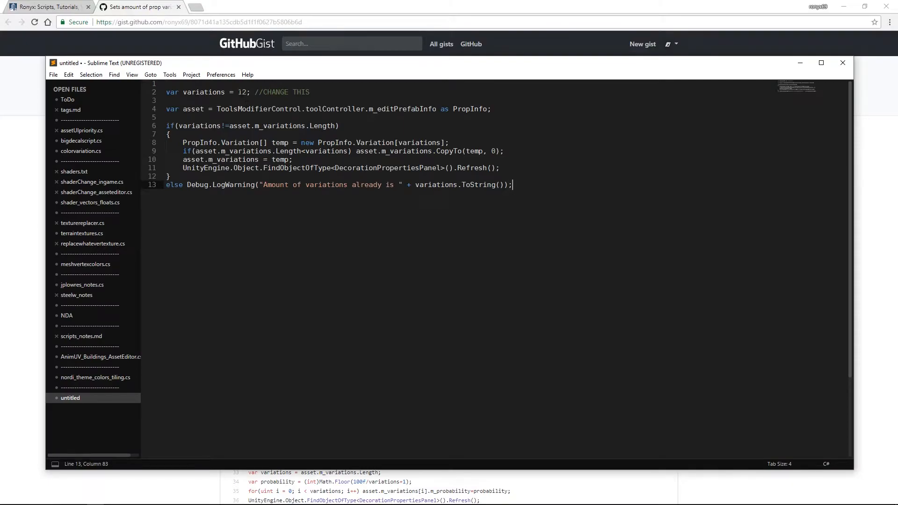
key("ctrl+a")
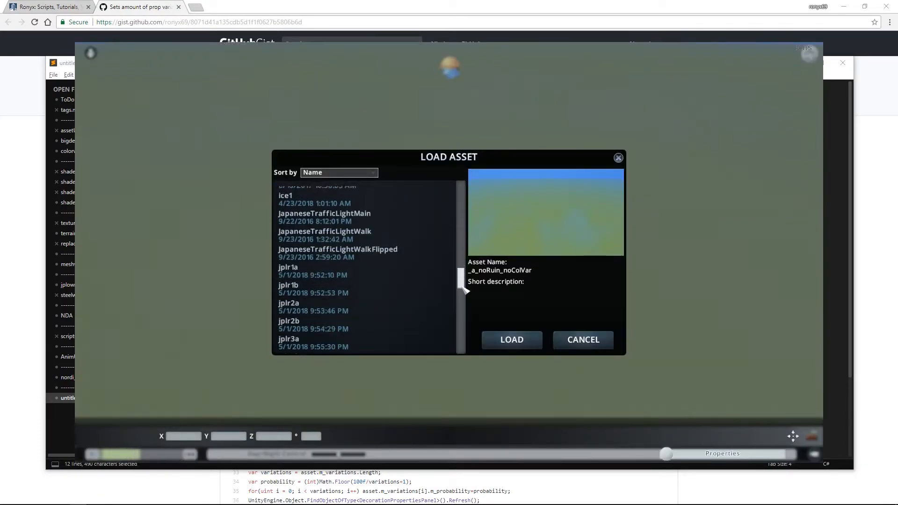
Step: Load the yellow sphere prop, then search Find It in-game for 'propvars'
left_click(511, 340)
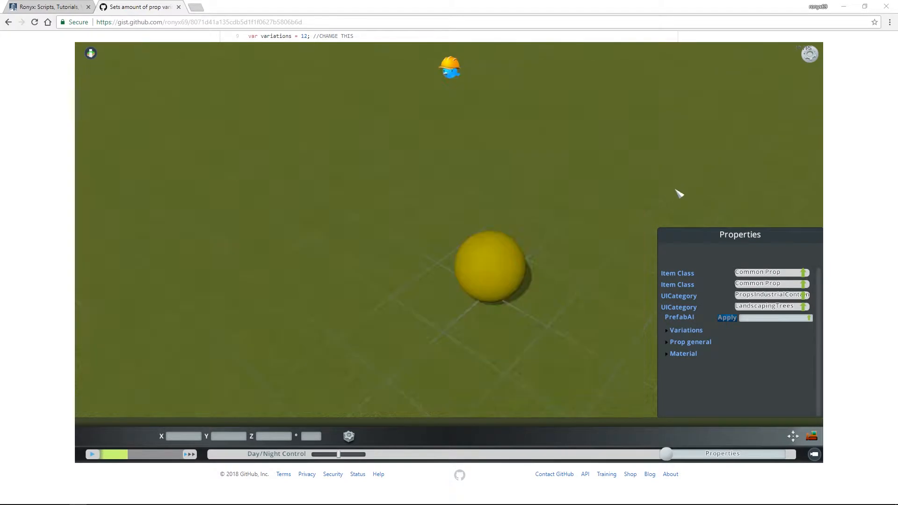
left_click(666, 330)
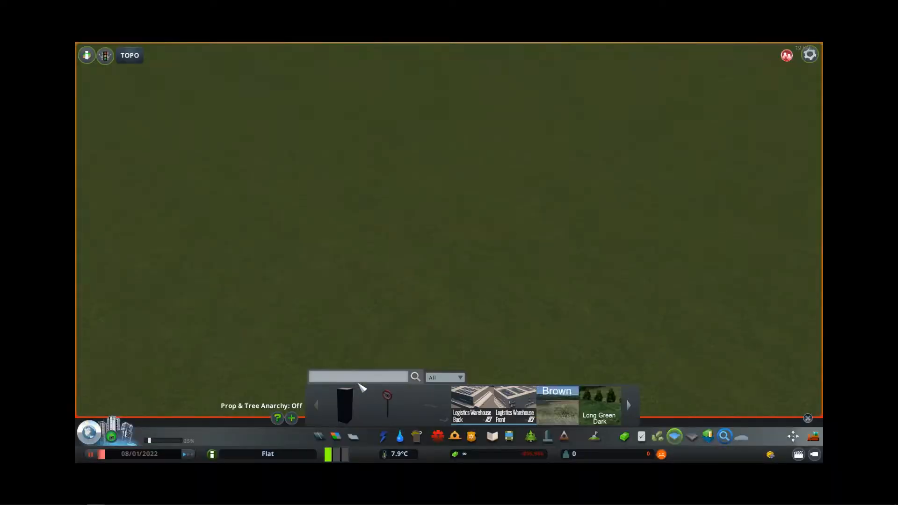
type("propvars")
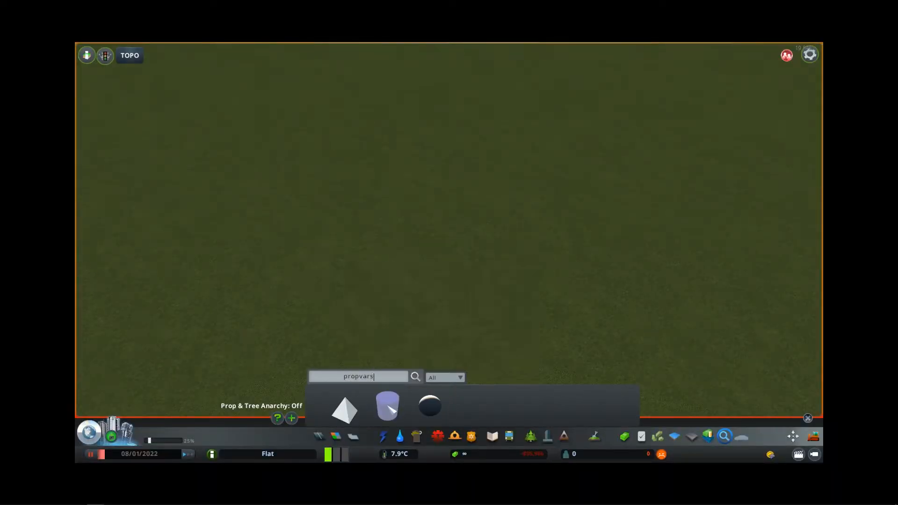